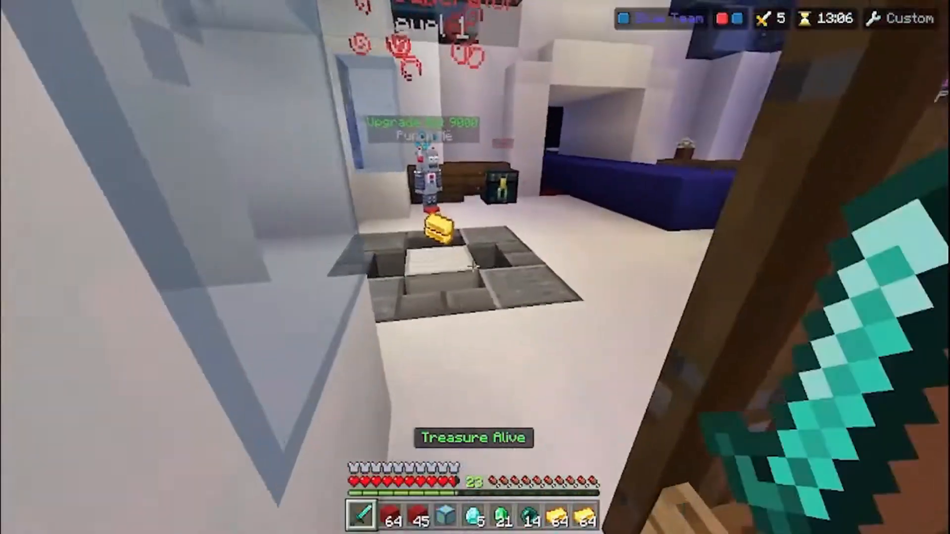
pyautogui.moveTo(473, 266)
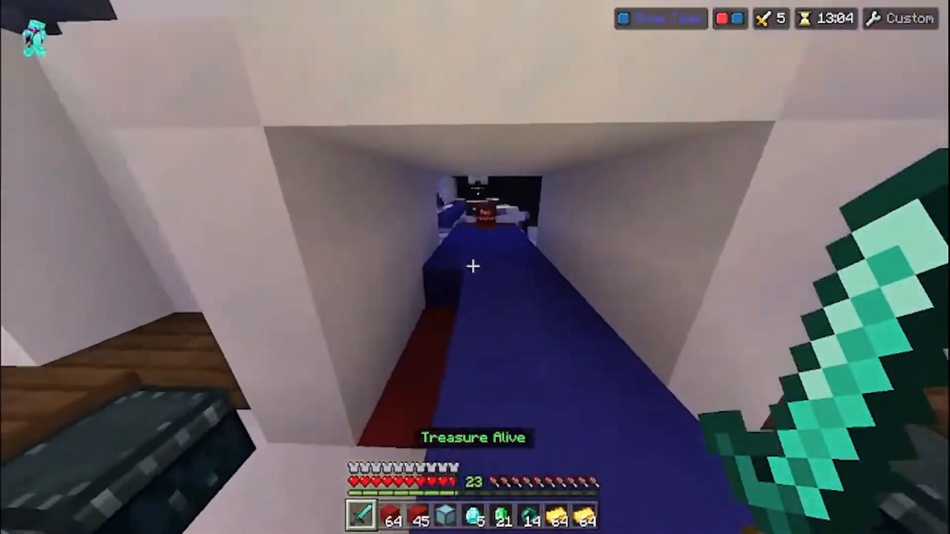